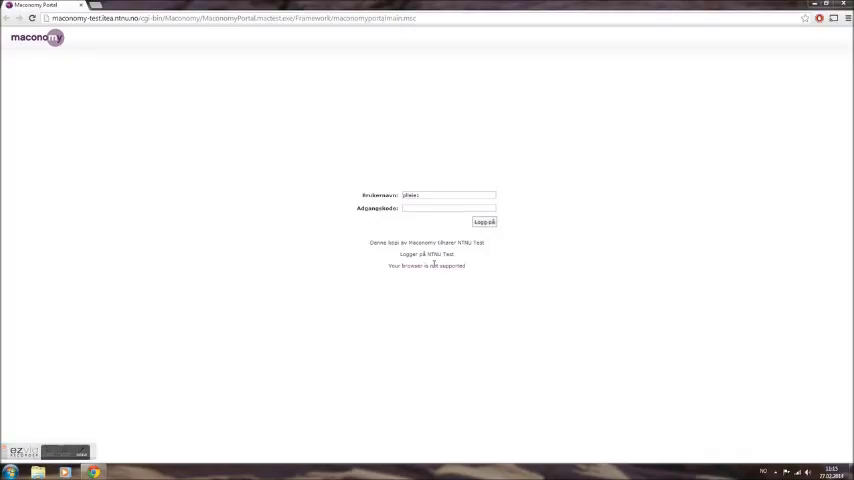
Enter the password for the prefilled user and log on to Maconomy
{"action": "left_click", "coordinate": [448, 208]}
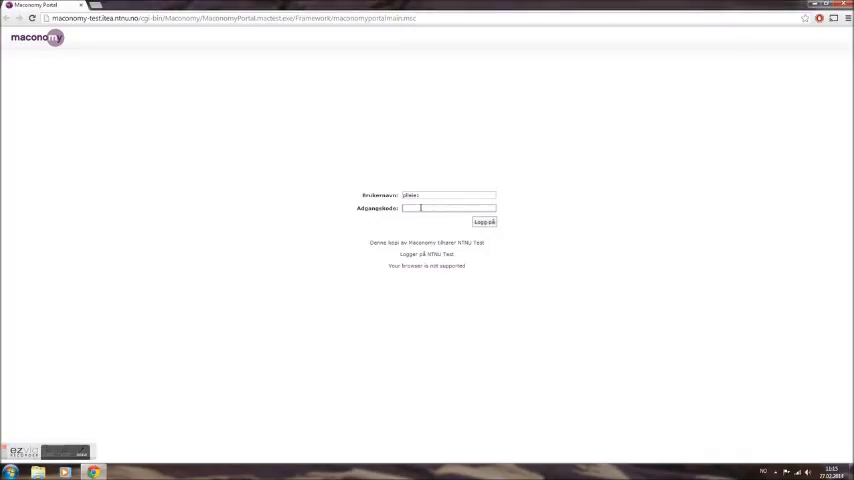
{"action": "type", "text": "***"}
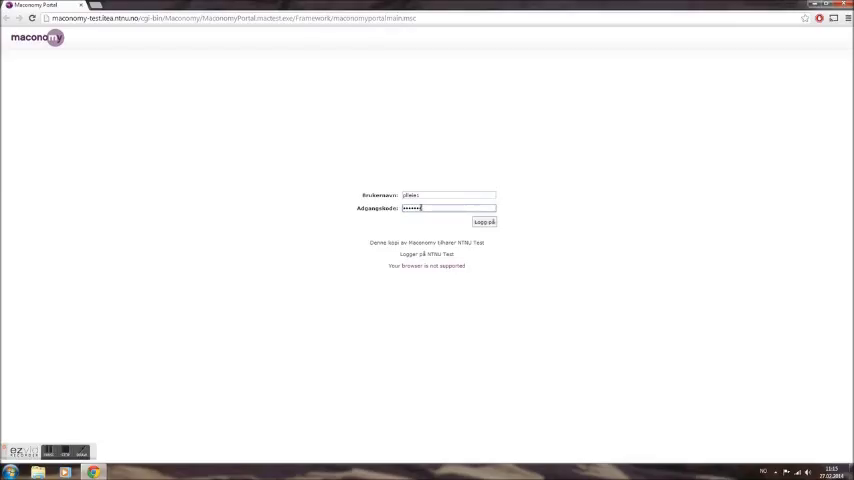
{"action": "left_click", "coordinate": [484, 220]}
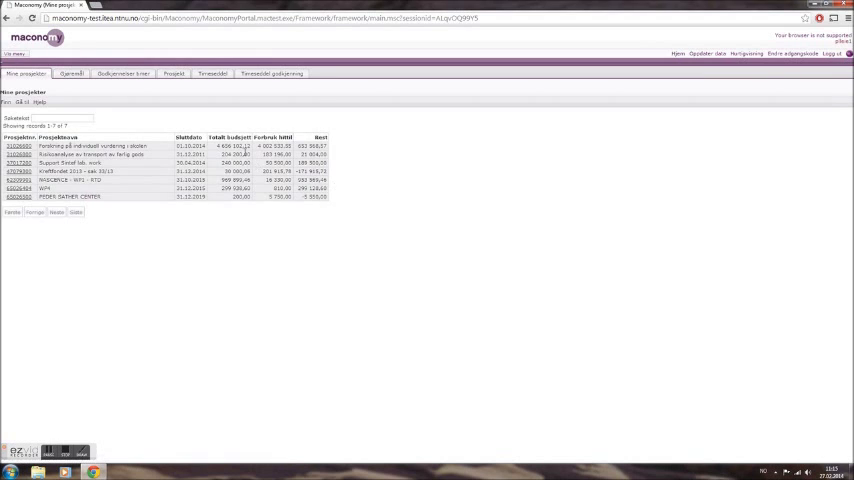
Switch to the Timesedler area showing the current week's timesheet
{"action": "left_click", "coordinate": [212, 72]}
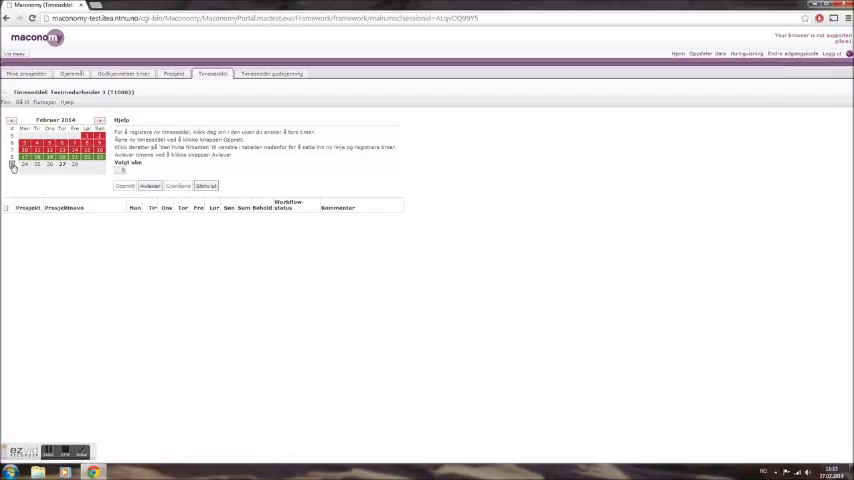
{"action": "mouse_move", "coordinate": [152, 230]}
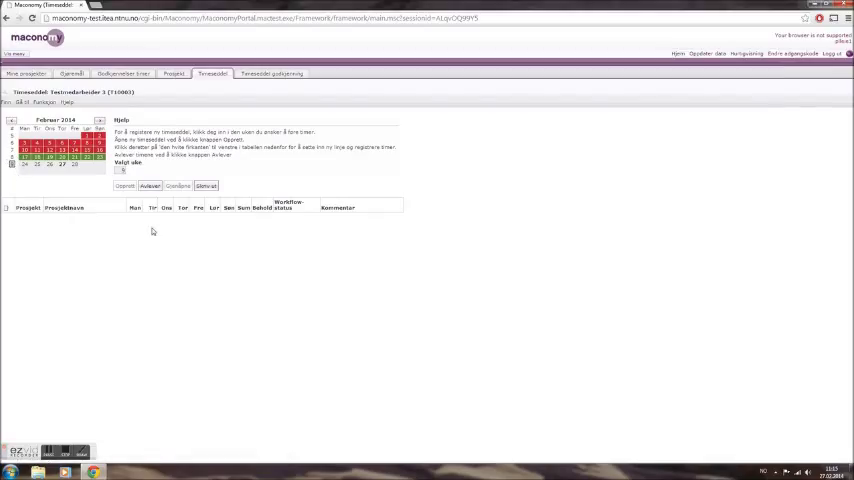
{"action": "mouse_move", "coordinate": [156, 214]}
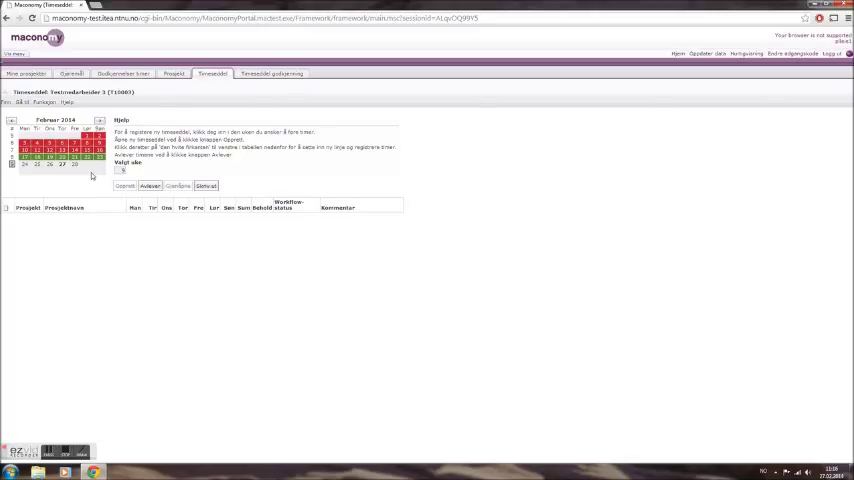
{"action": "mouse_move", "coordinate": [56, 240]}
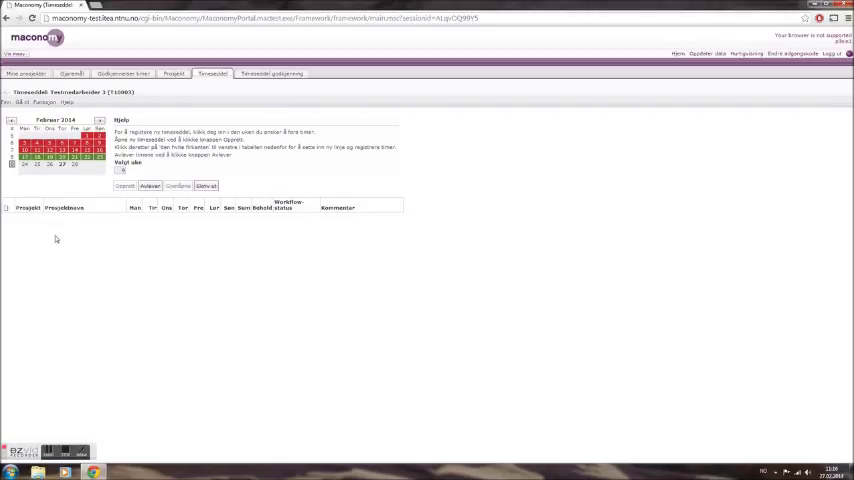
{"action": "mouse_move", "coordinate": [8, 214]}
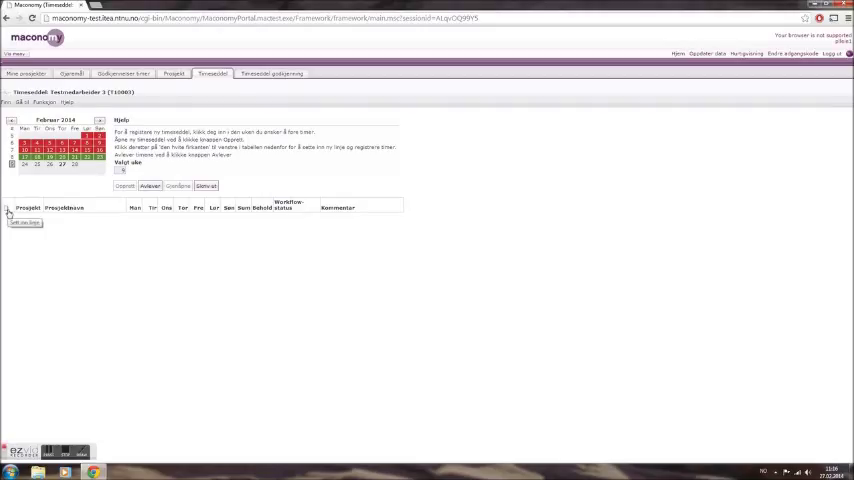
Add a new timesheet line and fill in its project number in the Projekt field
{"action": "left_click", "coordinate": [8, 212]}
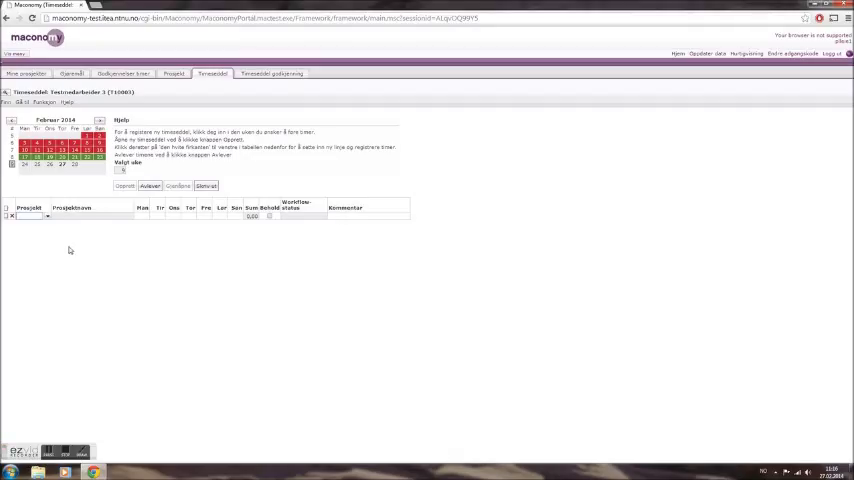
{"action": "mouse_move", "coordinate": [80, 252]}
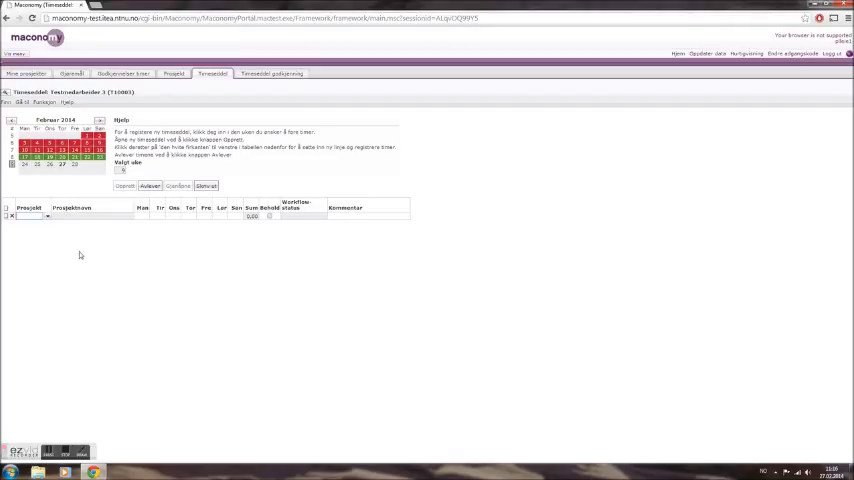
{"action": "mouse_move", "coordinate": [108, 260]}
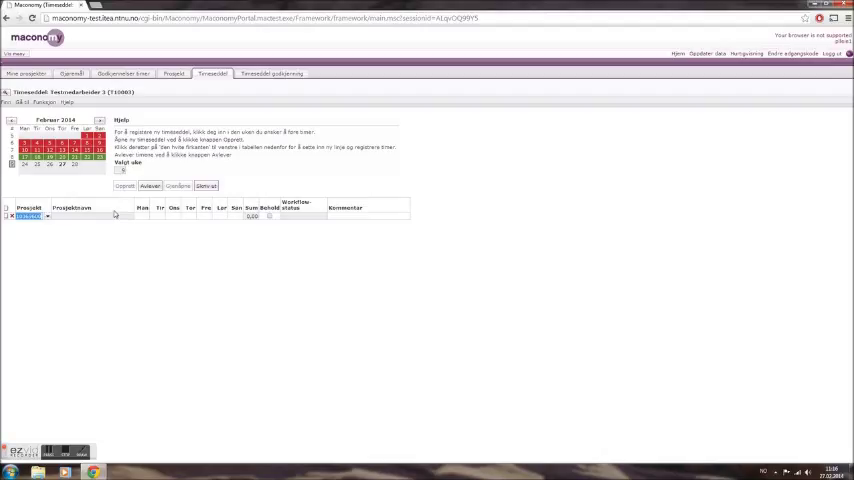
{"action": "mouse_move", "coordinate": [204, 208]}
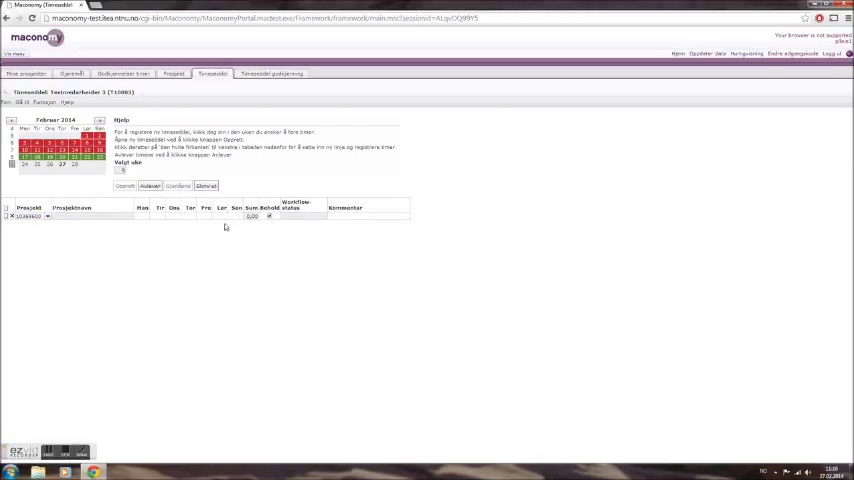
{"action": "left_click", "coordinate": [48, 216]}
{"action": "type", "text": "Tutorial video"}
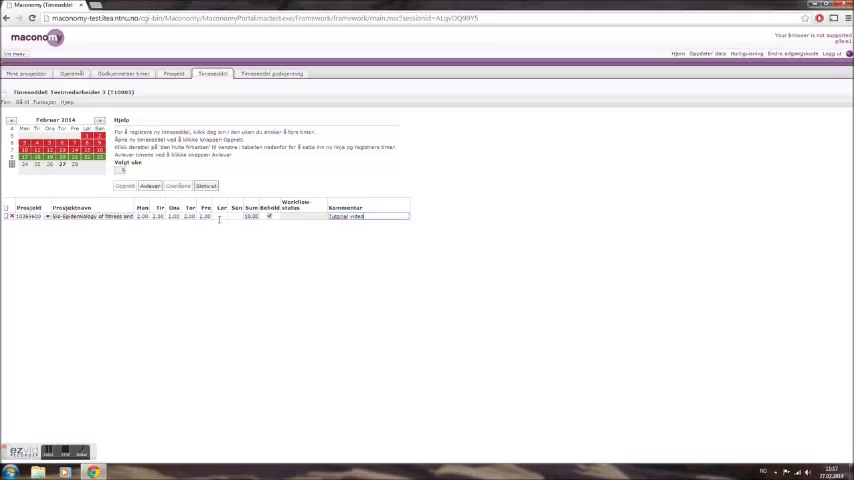
Submit the week's timesheet with Indsend after logging task, hours and the comment 'Tutorial video'
{"action": "left_click", "coordinate": [220, 216]}
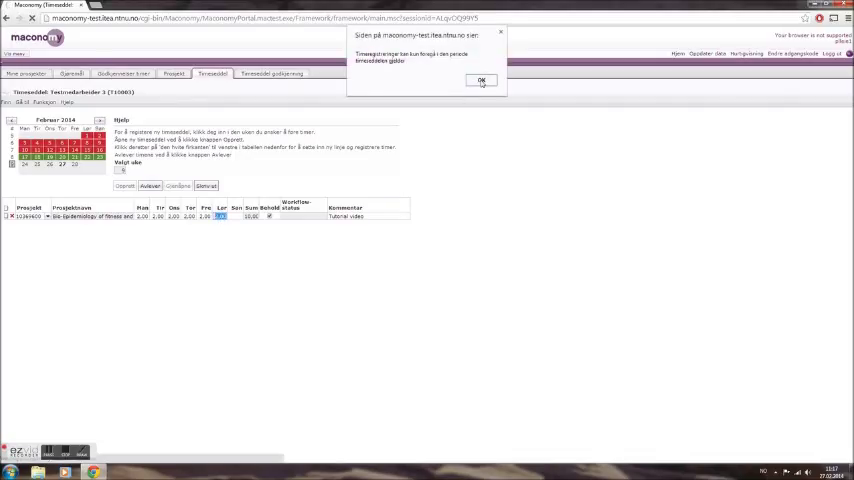
Confirm the submission notification so the timesheet row is saved as submitted
{"action": "left_click", "coordinate": [480, 80]}
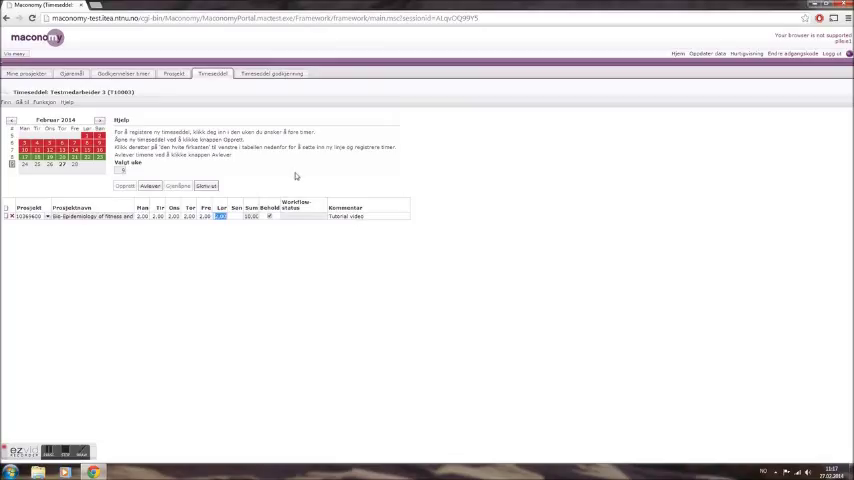
{"action": "left_click", "coordinate": [220, 216]}
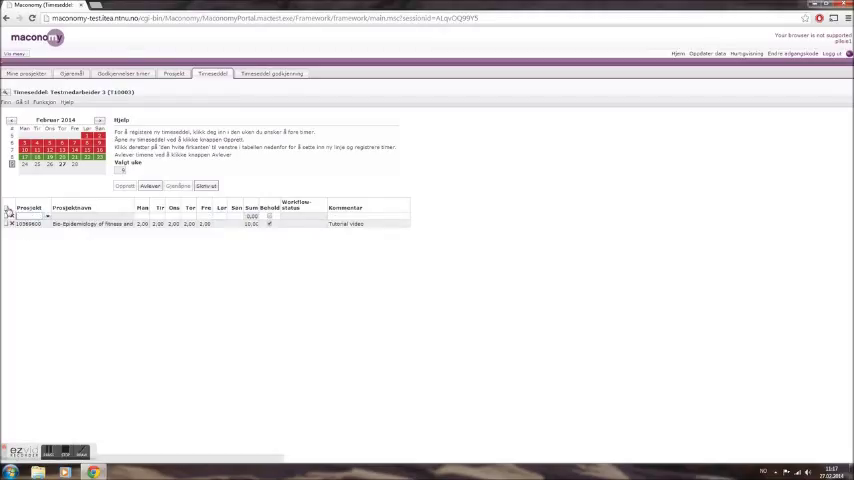
{"action": "left_click", "coordinate": [48, 216]}
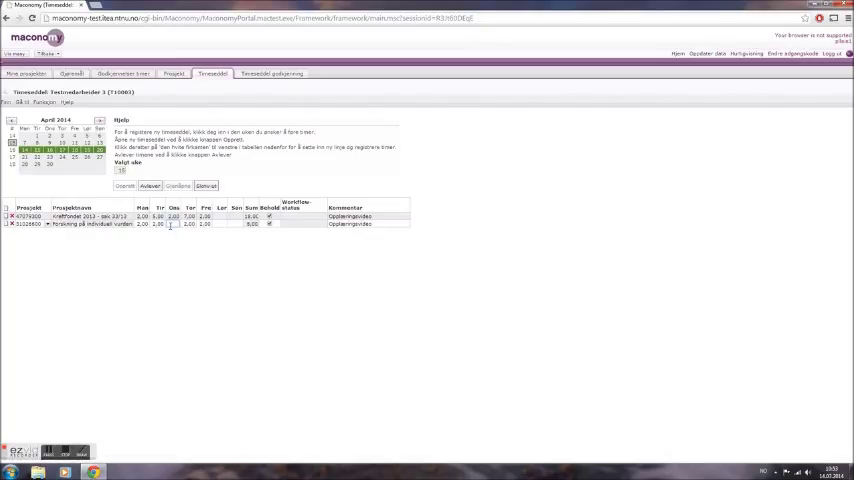
{"action": "mouse_move", "coordinate": [96, 246]}
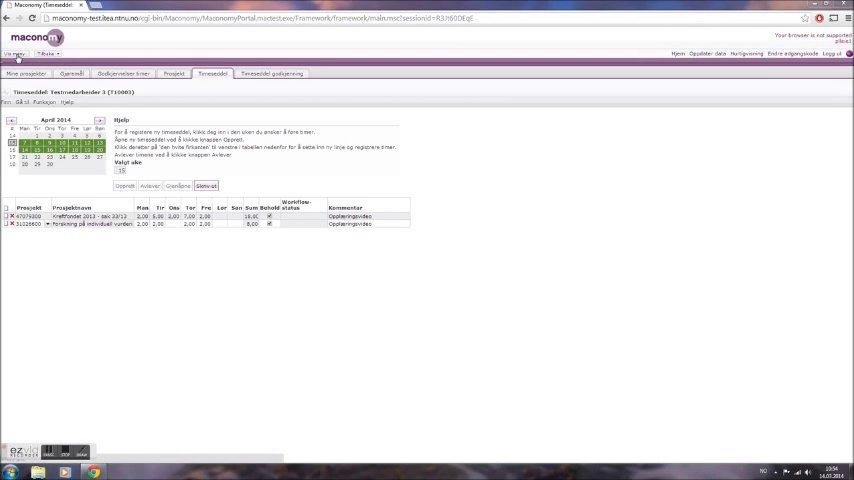
Show the left navigation pane with the overview of pending timesheet items
{"action": "left_click", "coordinate": [14, 54]}
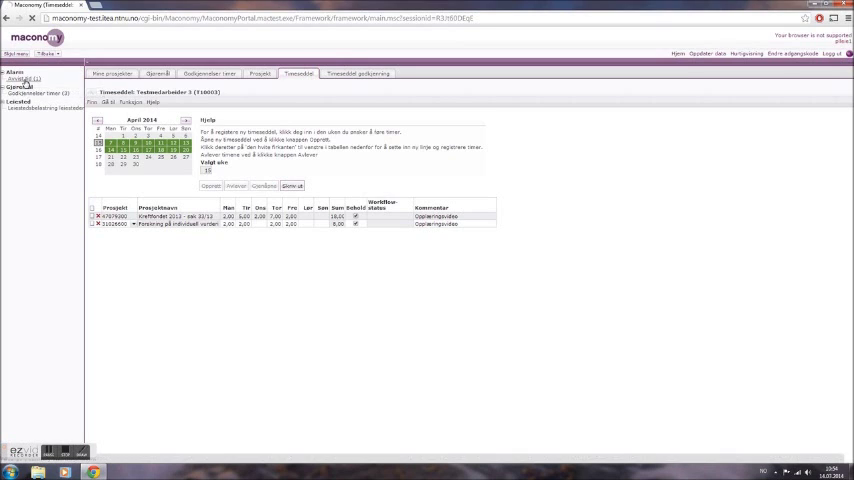
Open the rejected timesheet from the pending items in the navigation pane
{"action": "left_click", "coordinate": [22, 80]}
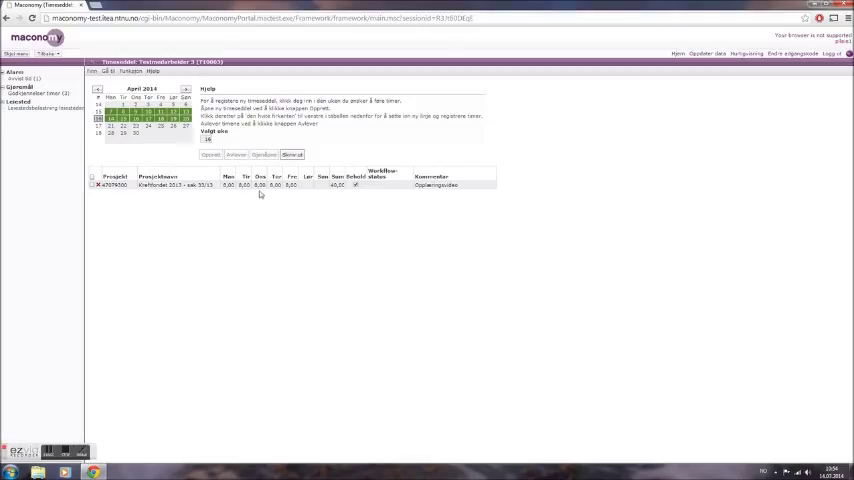
{"action": "mouse_move", "coordinate": [230, 200]}
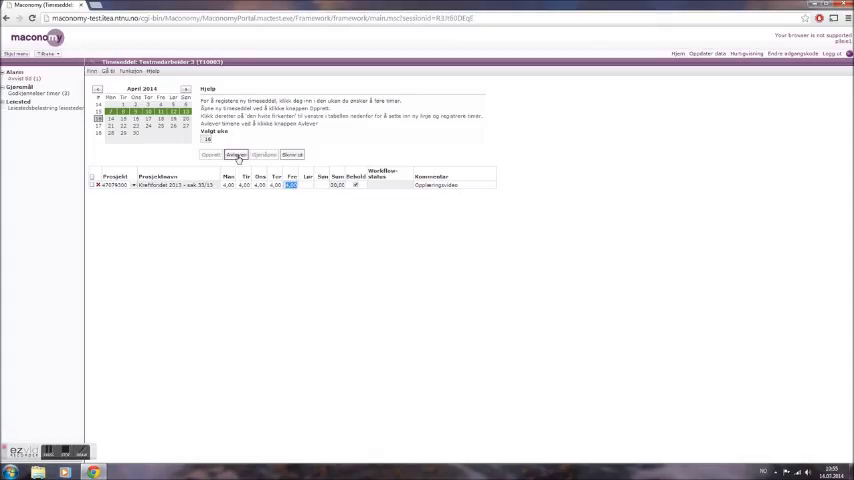
Resubmit the rejected week's timesheet with its revised daily hours via Indsend
{"action": "left_click", "coordinate": [234, 156]}
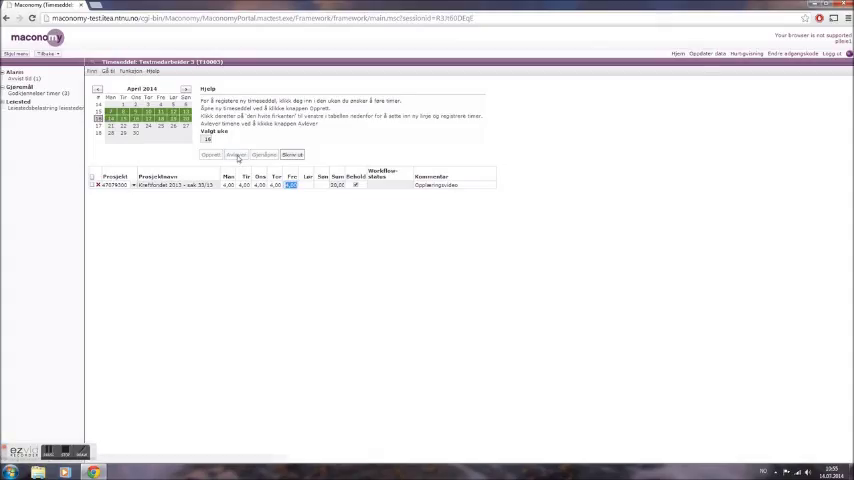